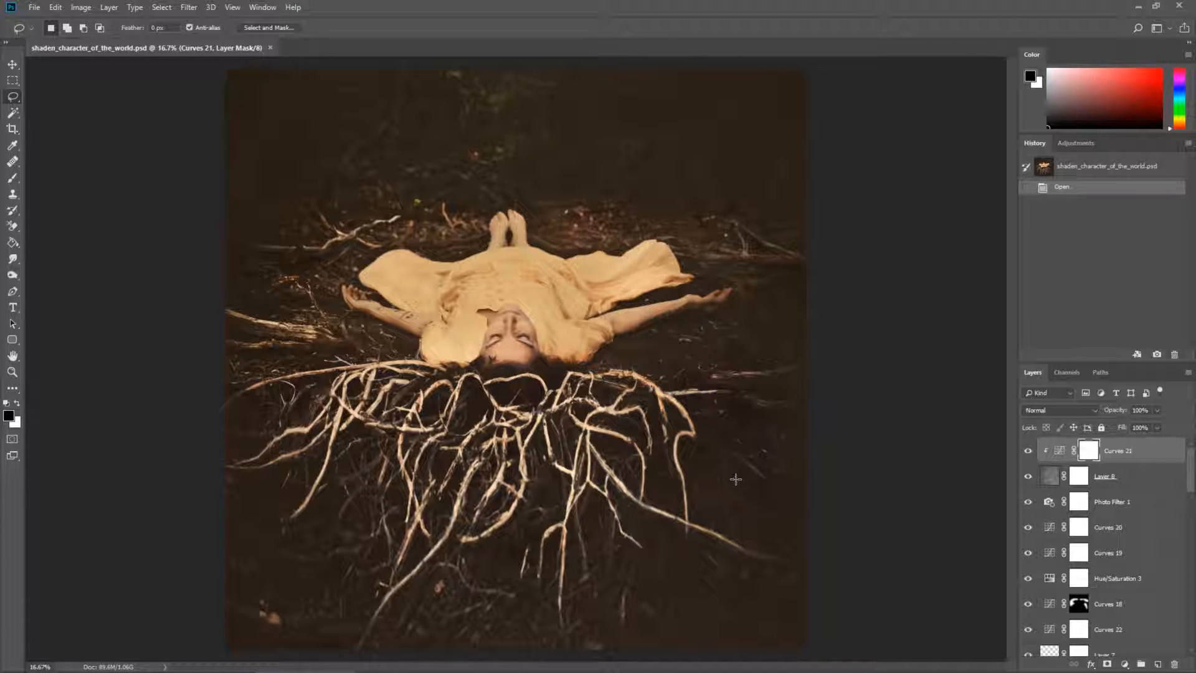
mouse_move(786, 441)
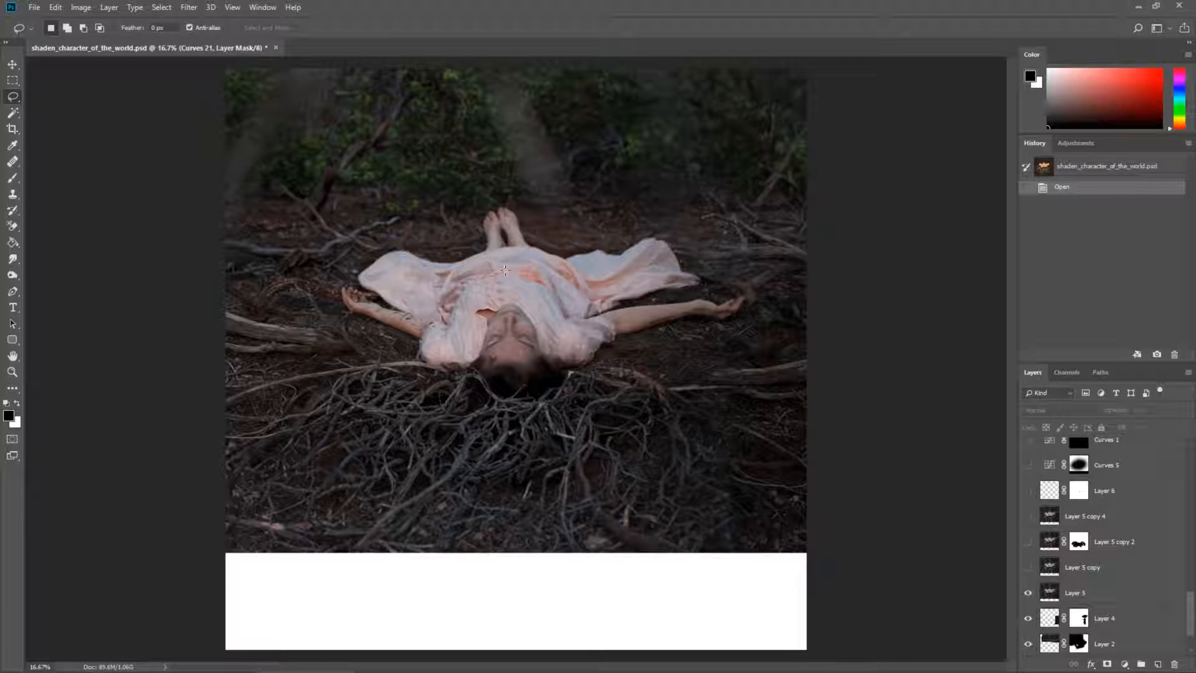
Toggle the duplicated Layer 5 branch copies on and off to compare, leaving them visible
click(1028, 571)
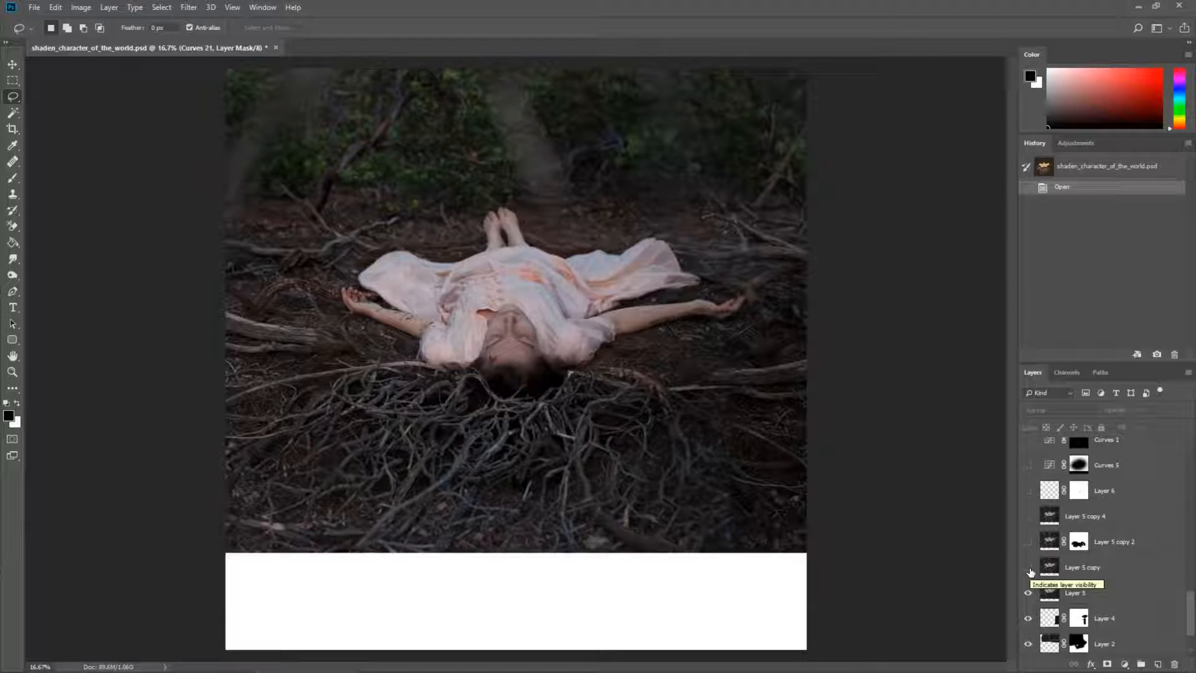
click(1029, 570)
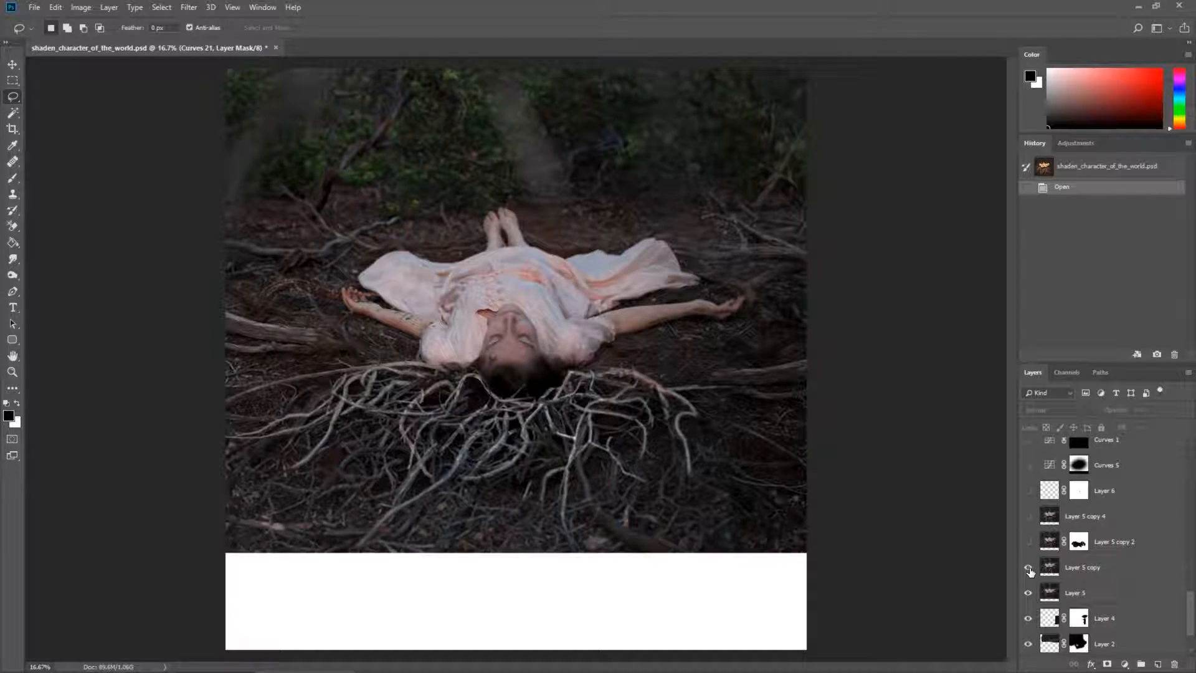
click(1029, 567)
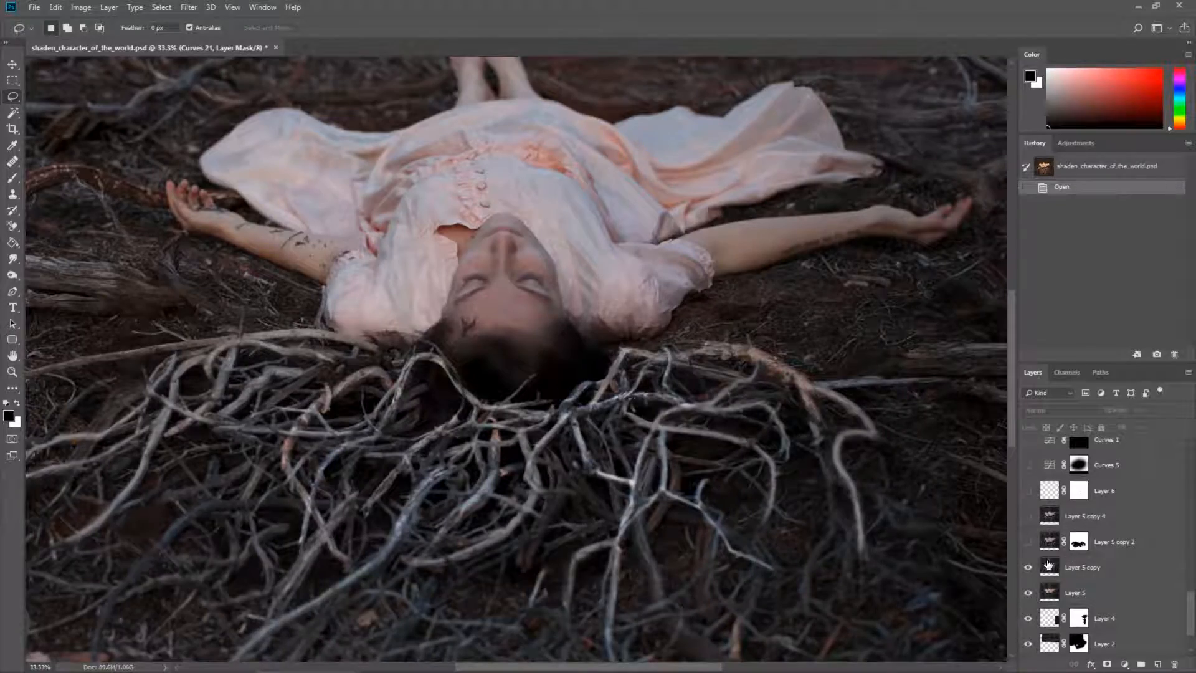
click(1028, 567)
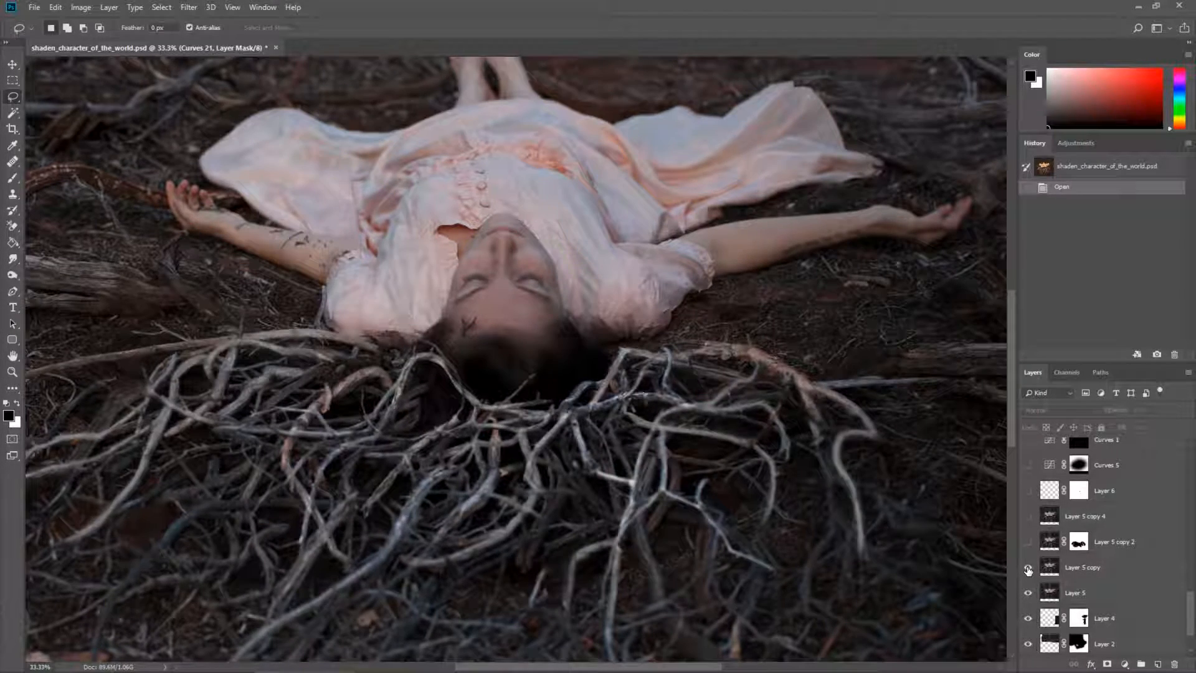
click(1028, 570)
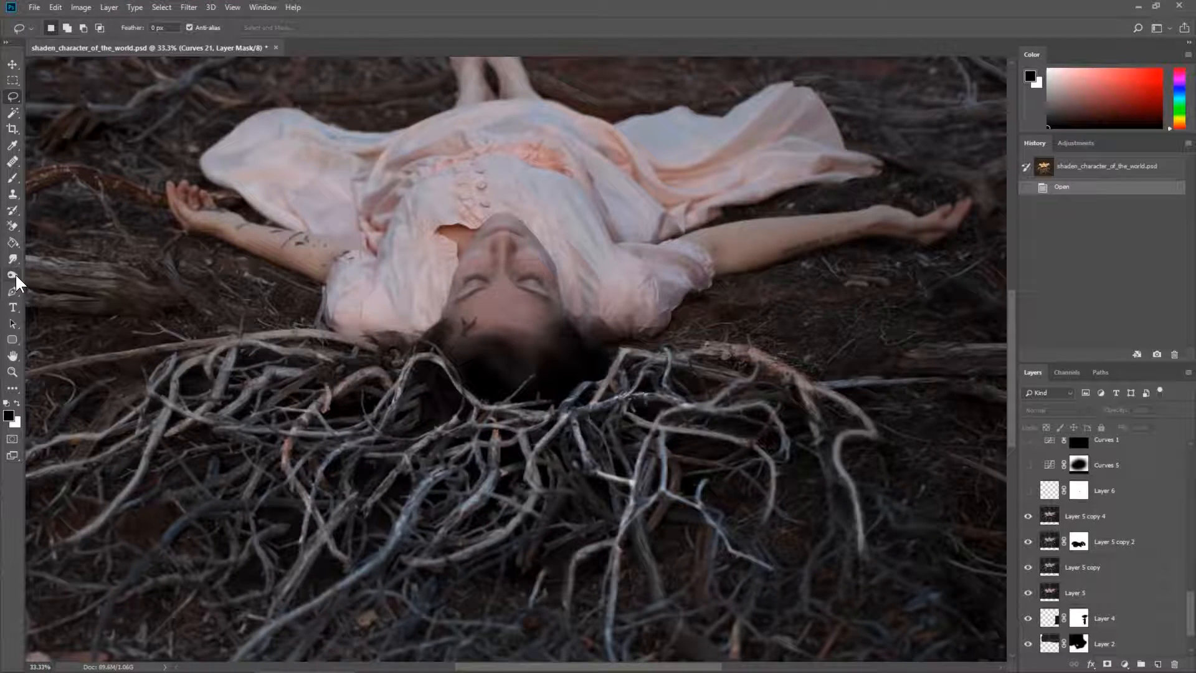
Dodge the woman's face on Layer 5 copy 4 with the Dodge Tool set to Midtones
click(13, 276)
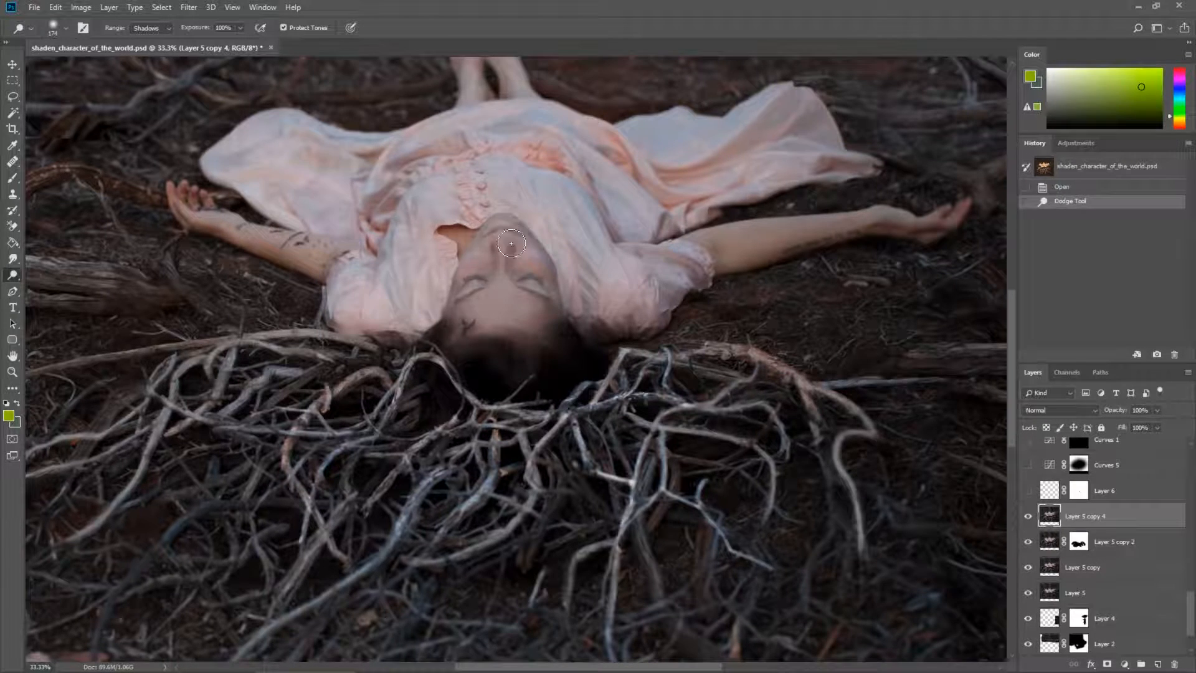
click(511, 243)
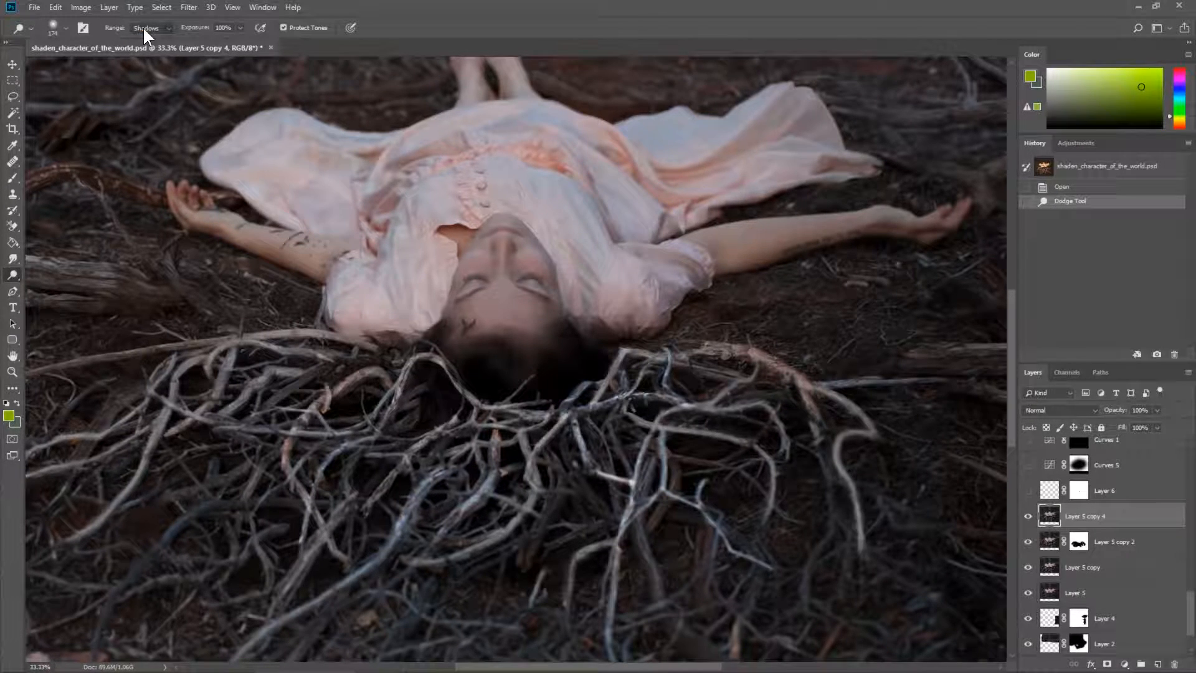
click(151, 28)
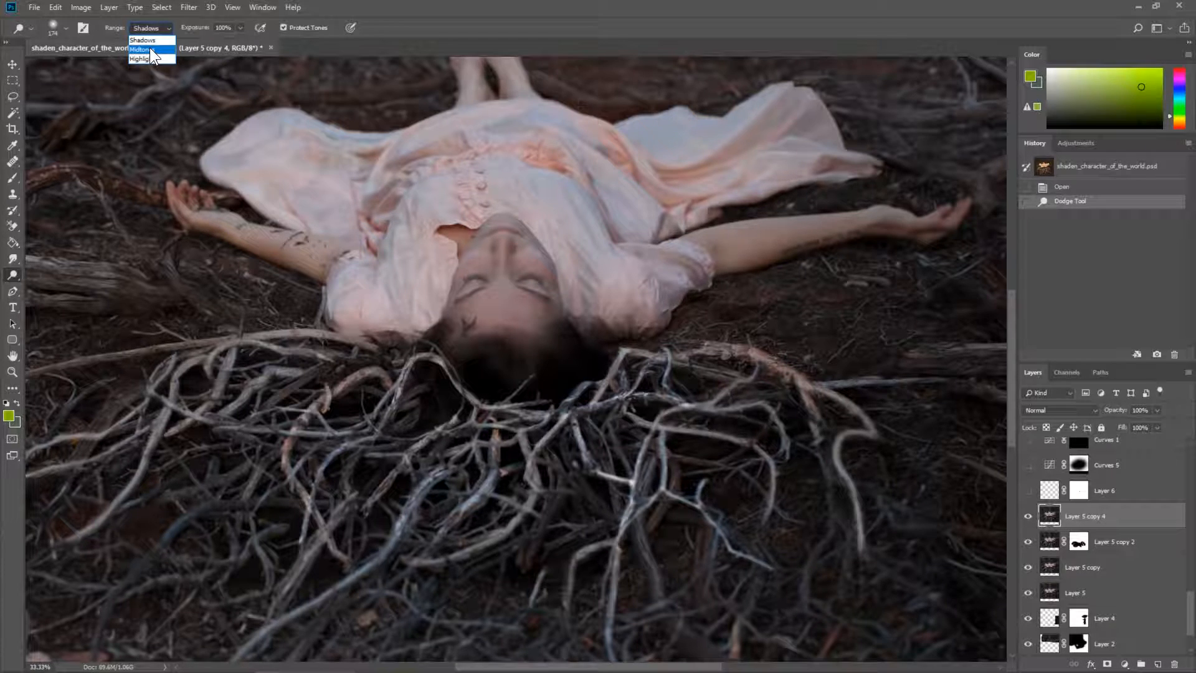
click(140, 50)
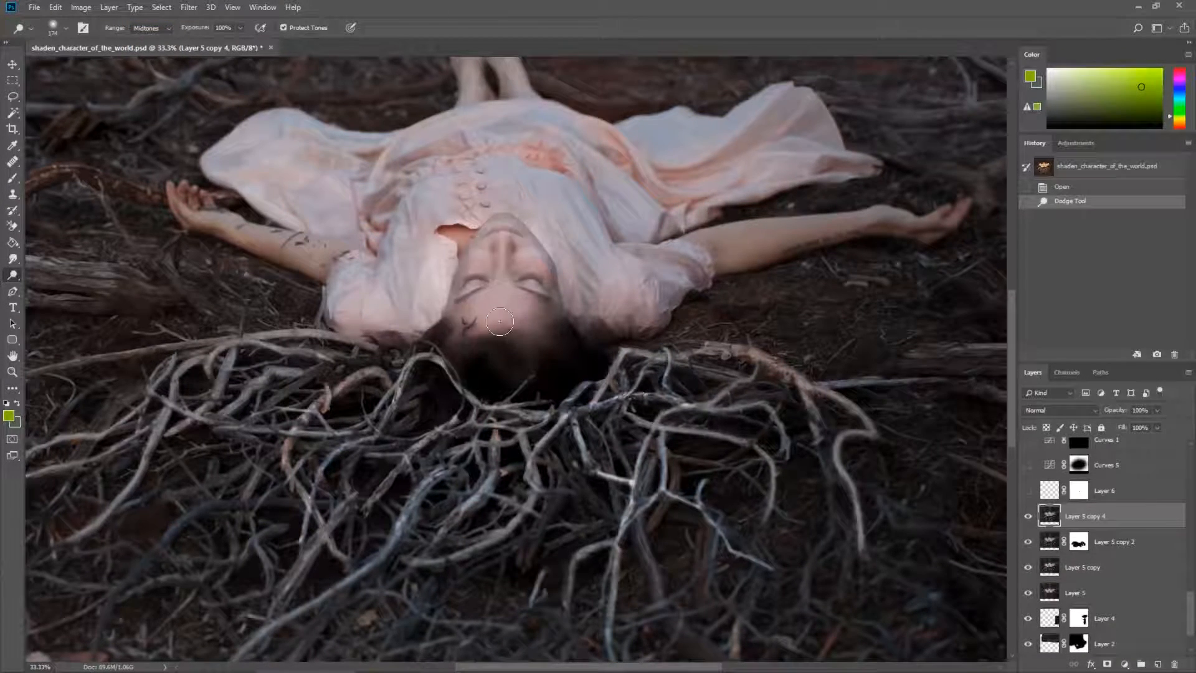
drag(499, 320, 599, 306)
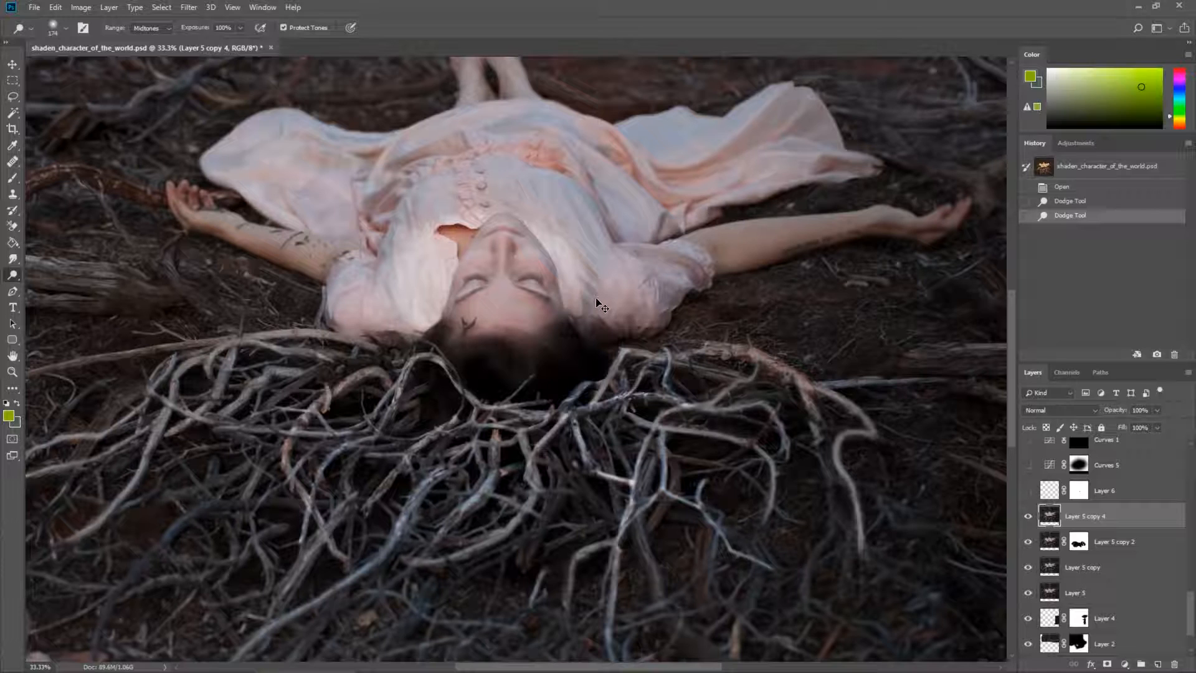
click(151, 28)
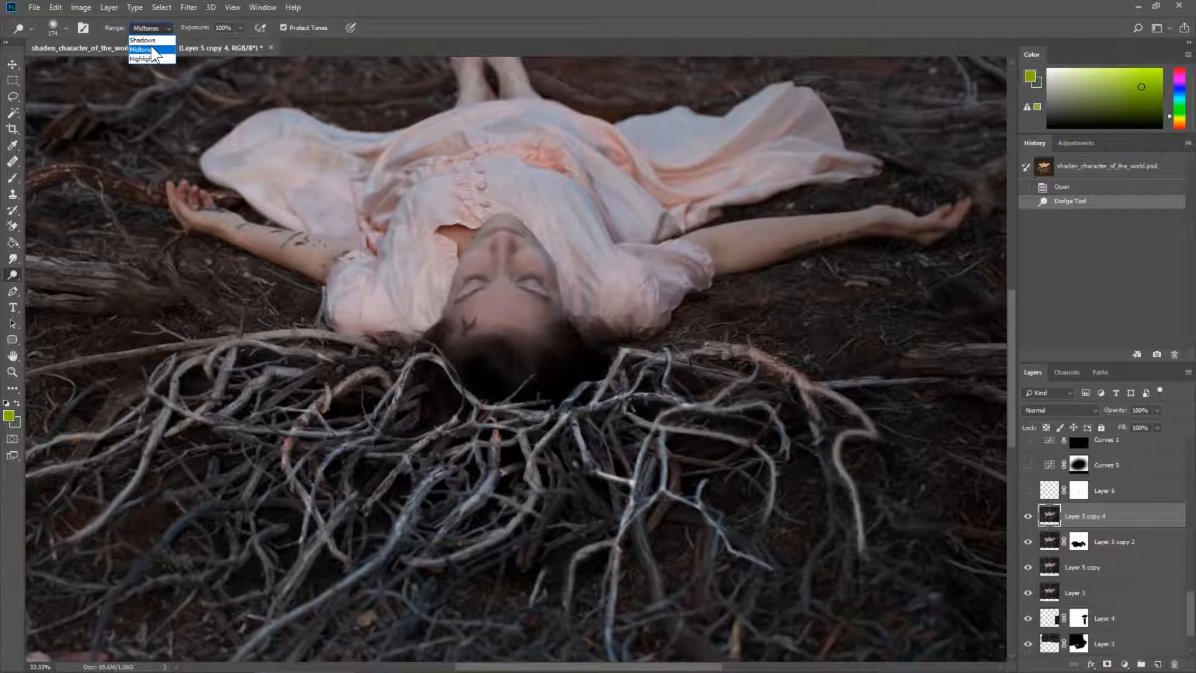
Dodge the branches right of and below the woman's head with Midtones range
click(144, 60)
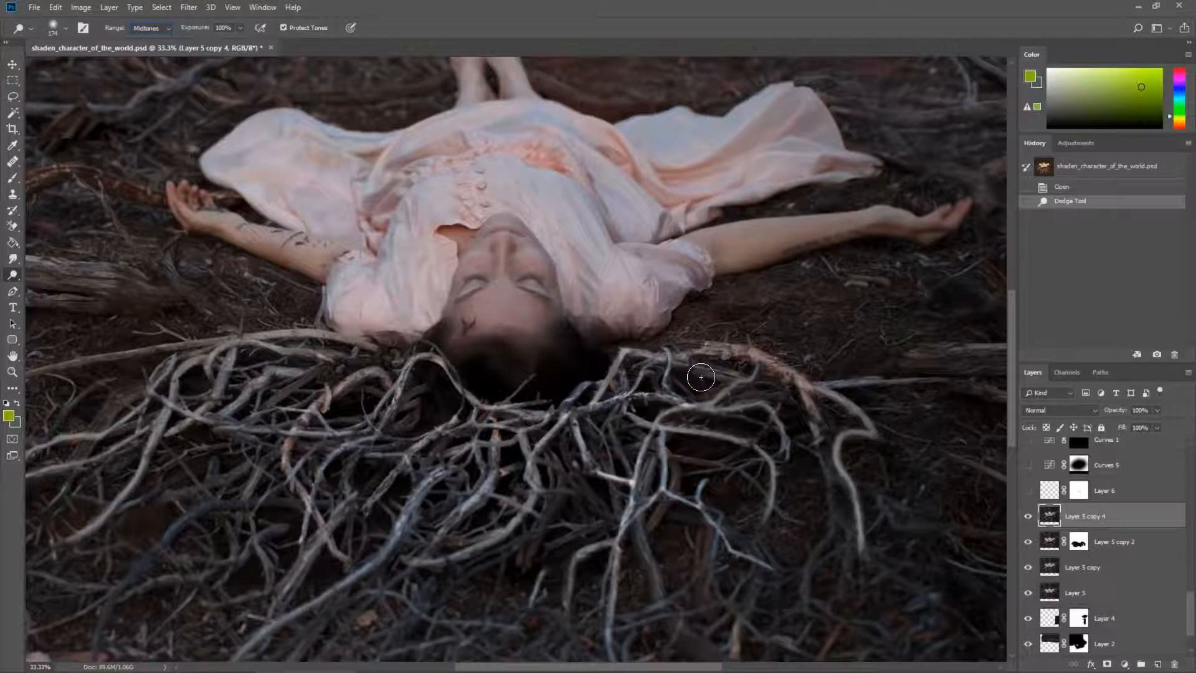
click(700, 377)
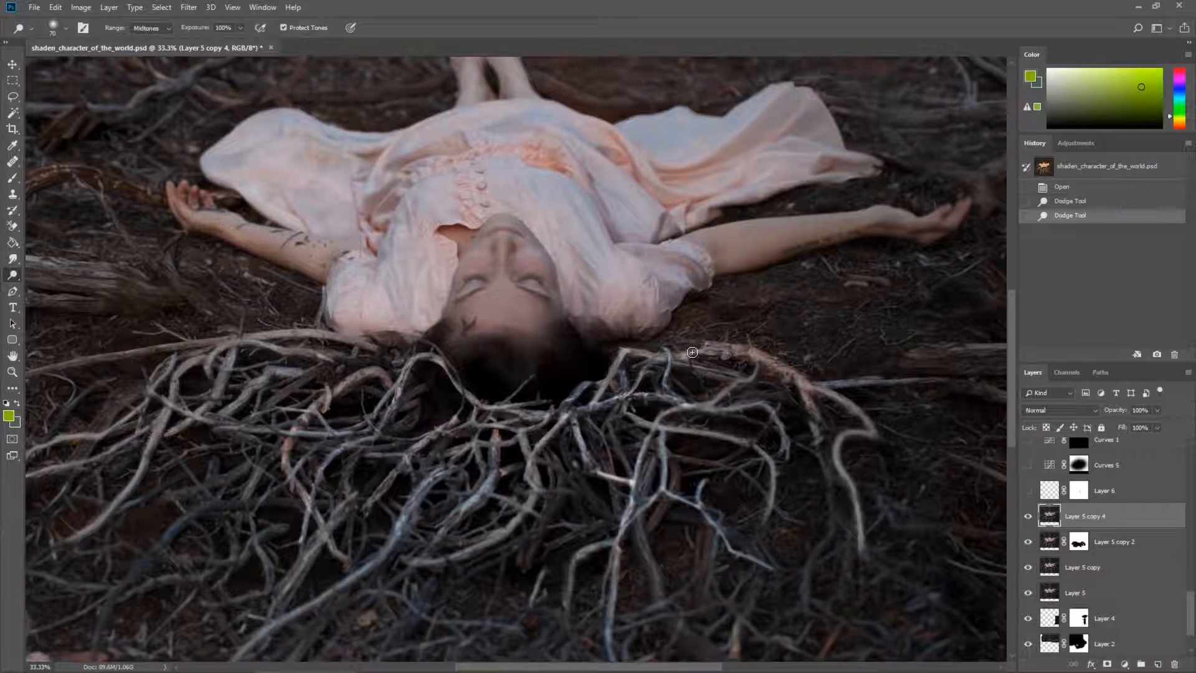
drag(692, 351, 799, 381)
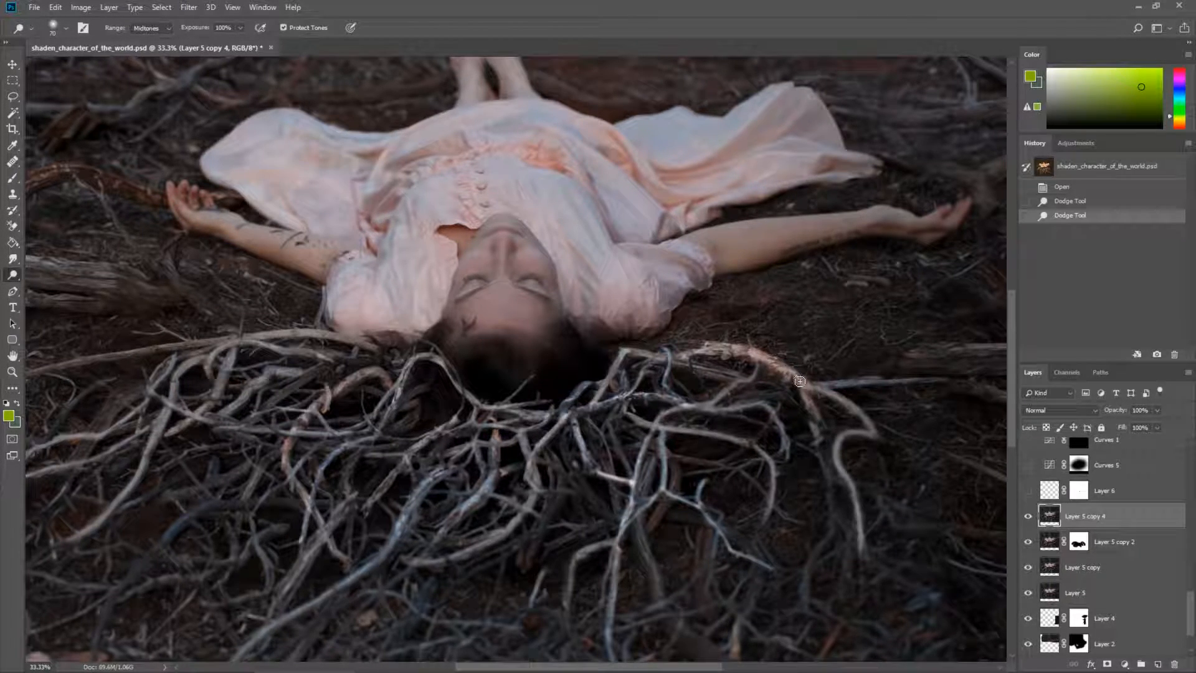
drag(798, 380, 854, 506)
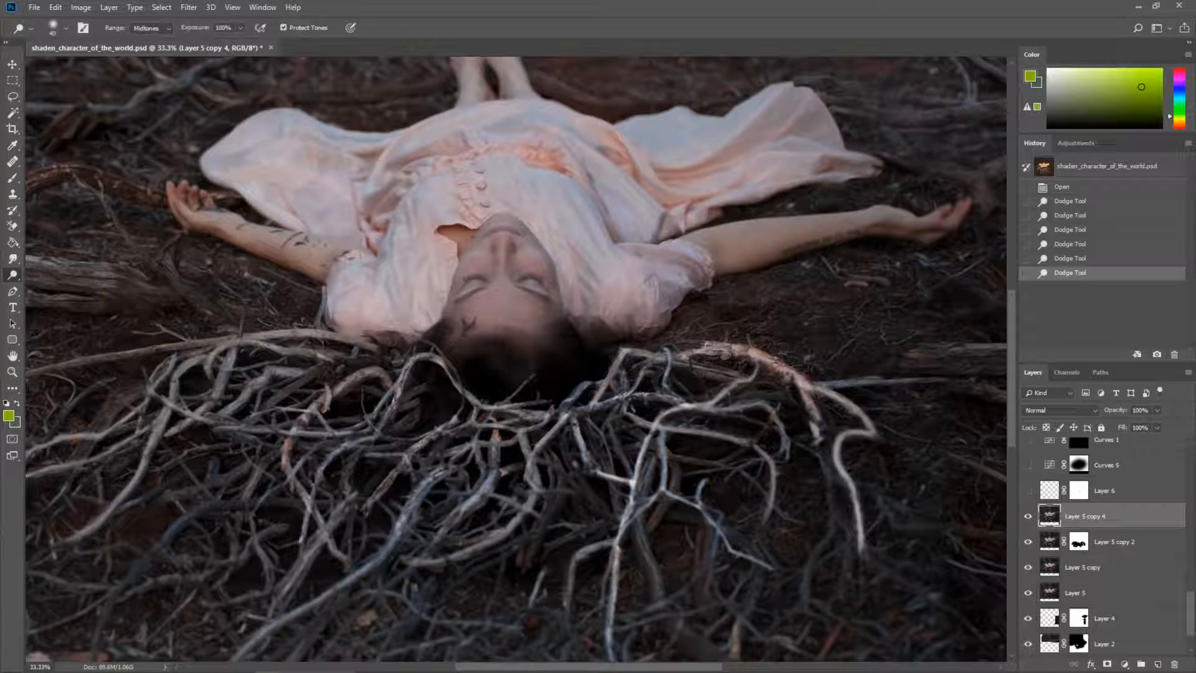
click(693, 422)
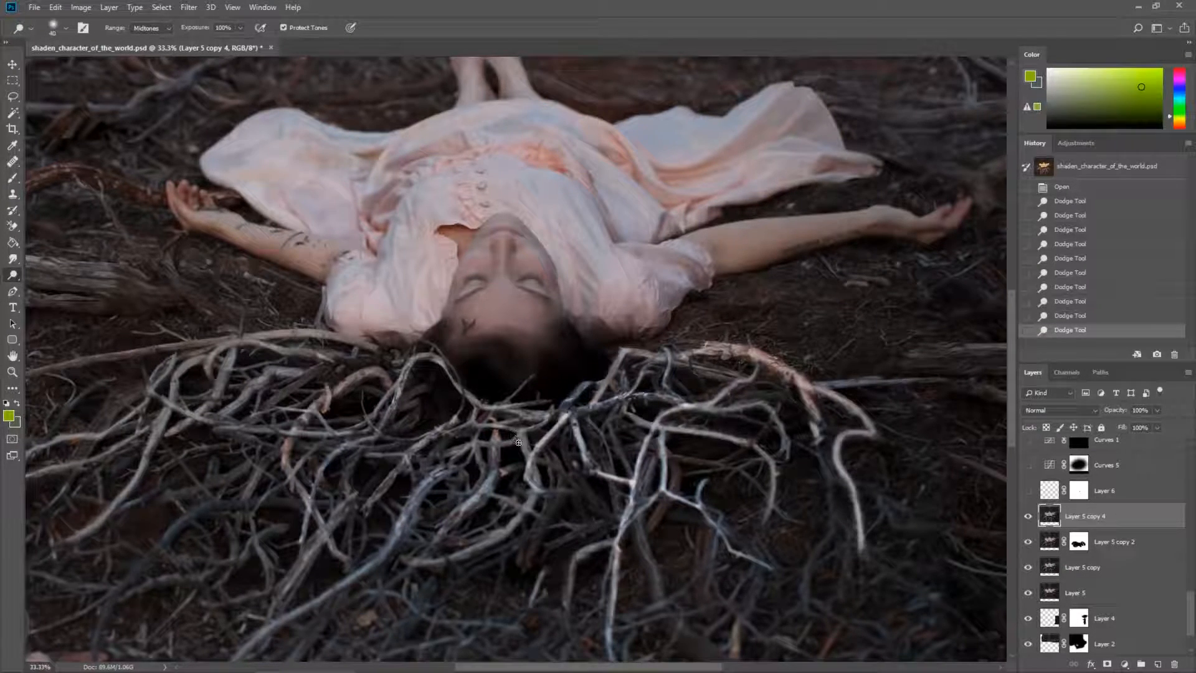
drag(519, 442, 401, 557)
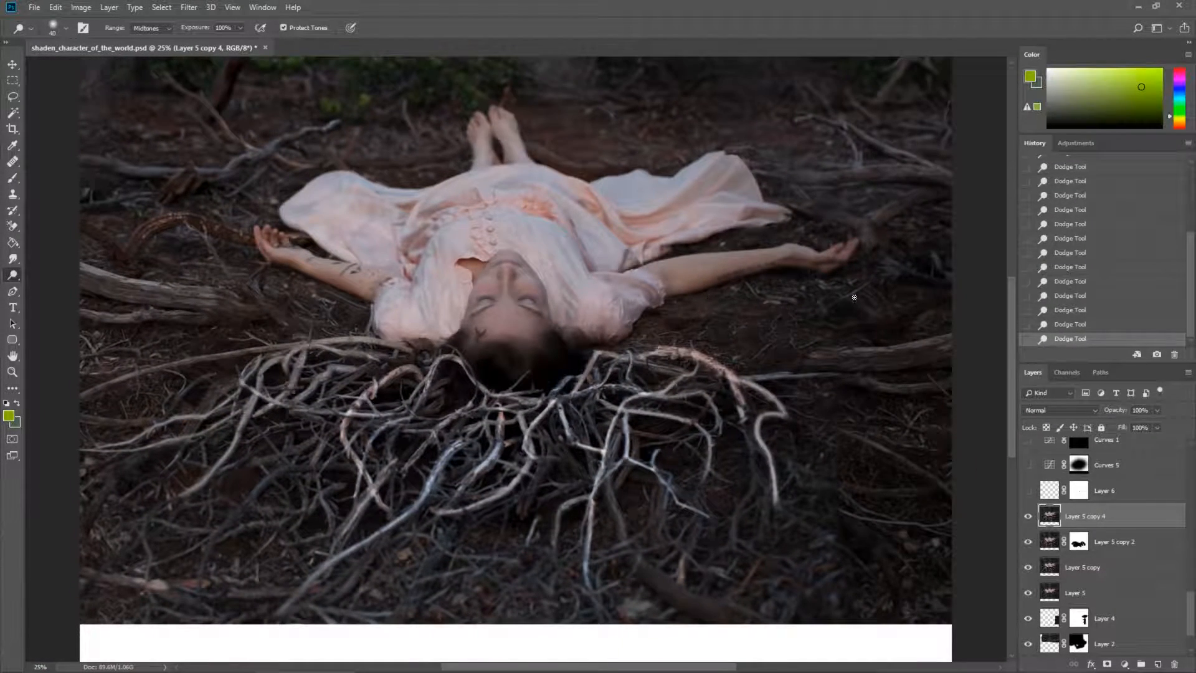
Toggle the Curves 4 adjustment layer off and on to compare the colour grade
click(1061, 186)
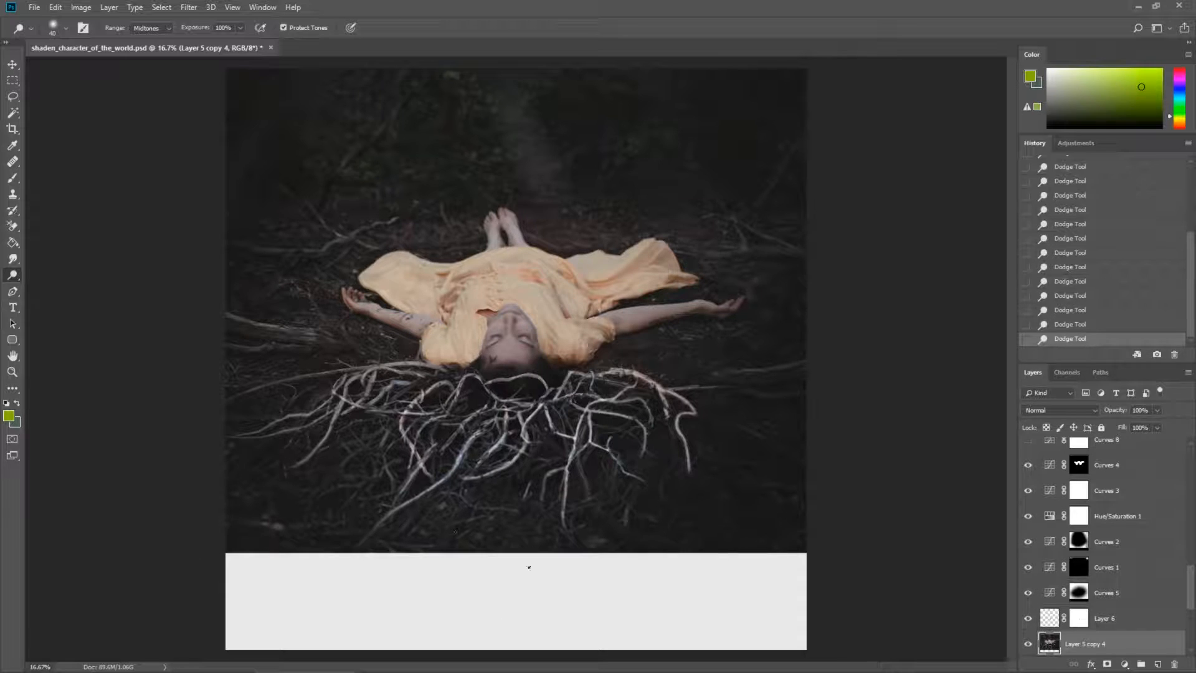
click(1027, 466)
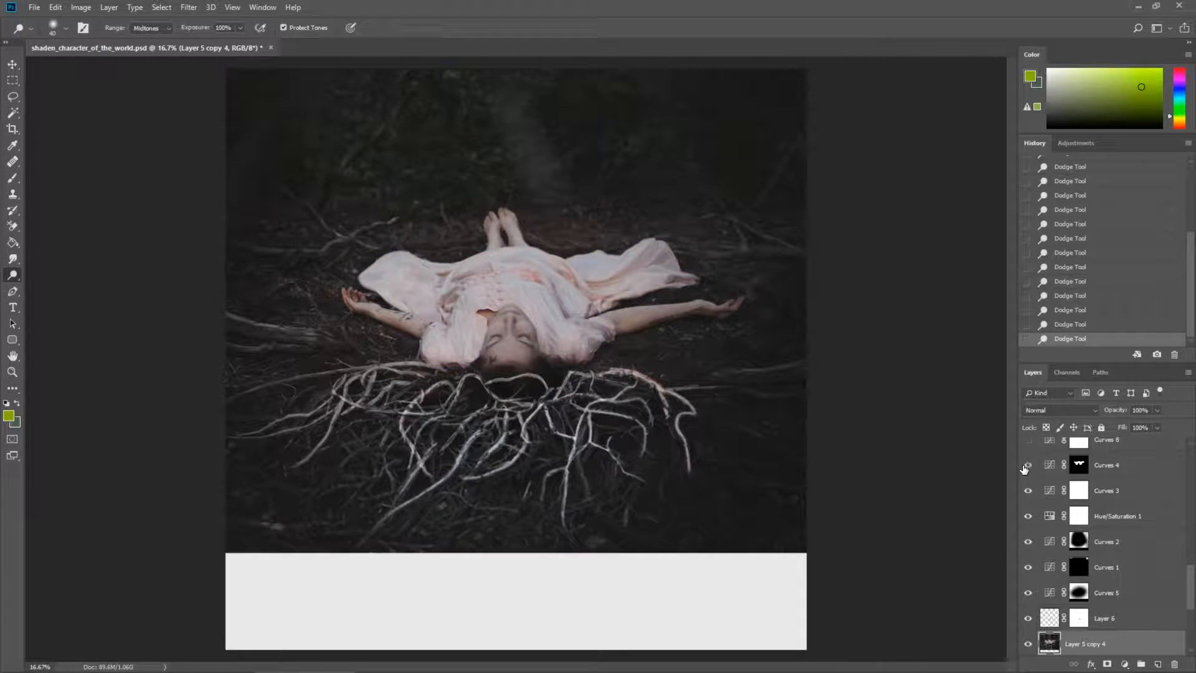
click(1027, 466)
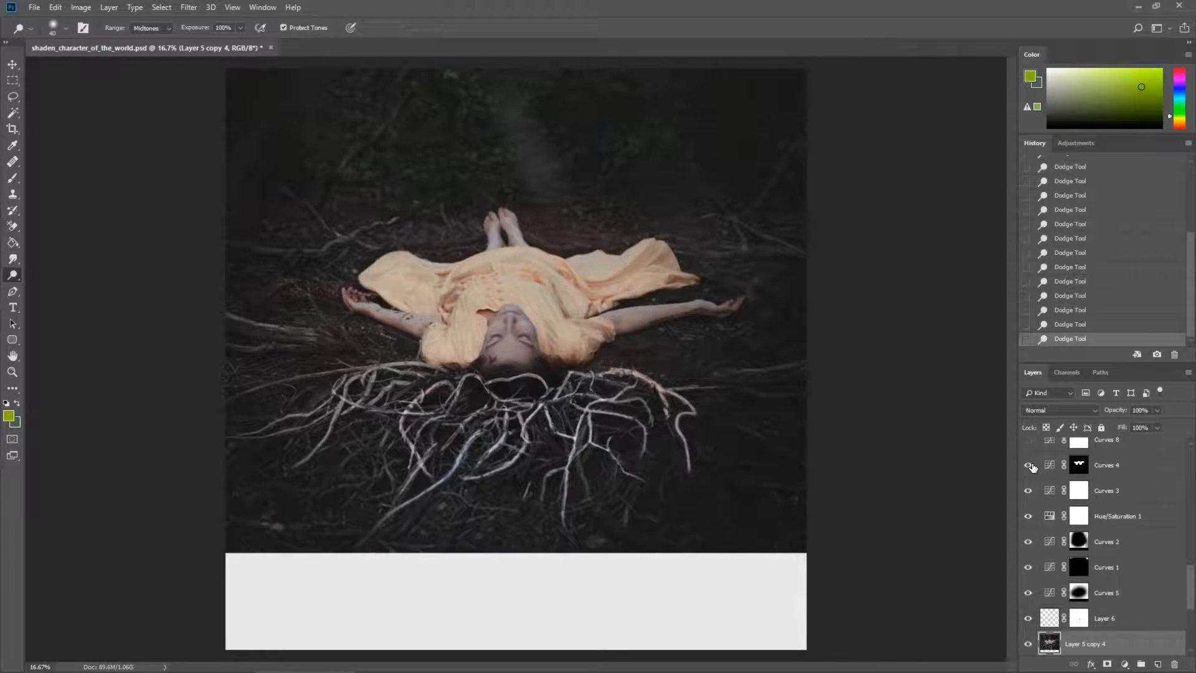
click(1029, 465)
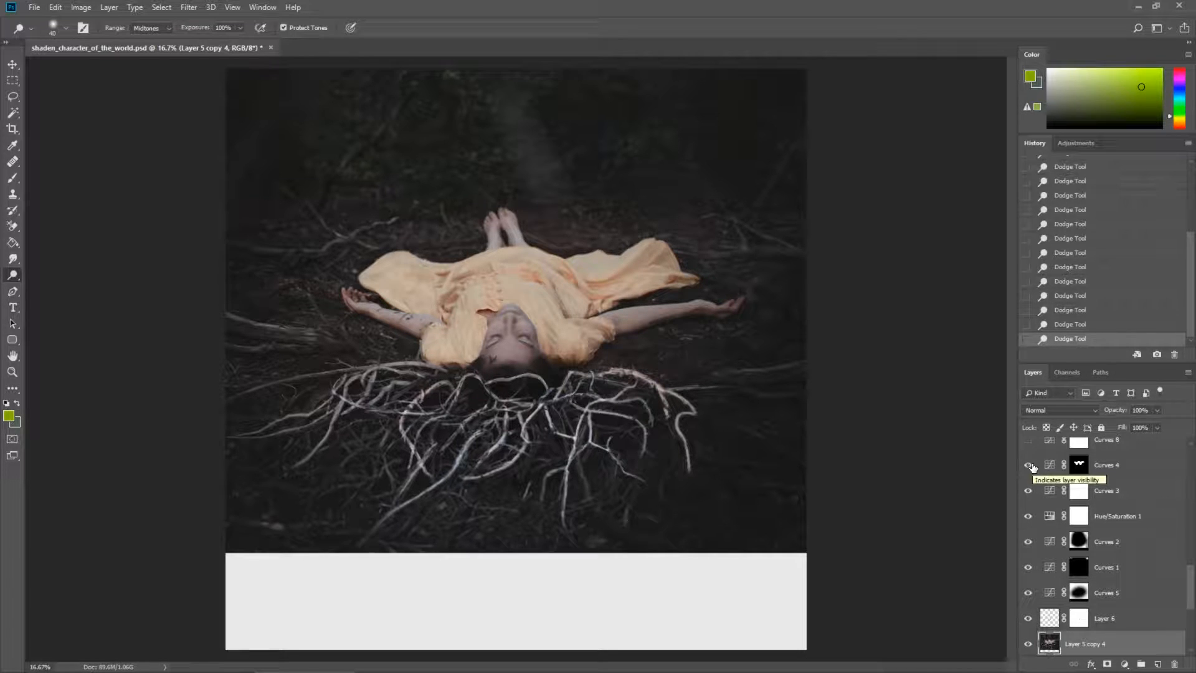
click(1029, 465)
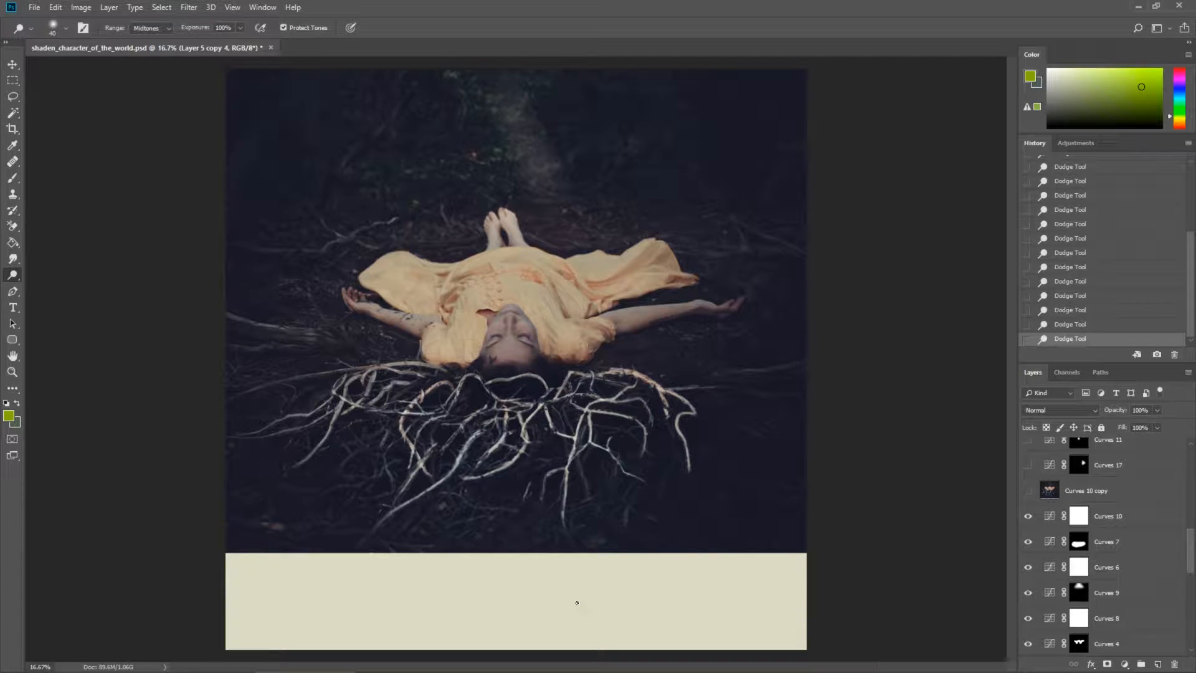
Show the further curves layers, Hue/Saturation 2 copy and Layer 7
click(1027, 492)
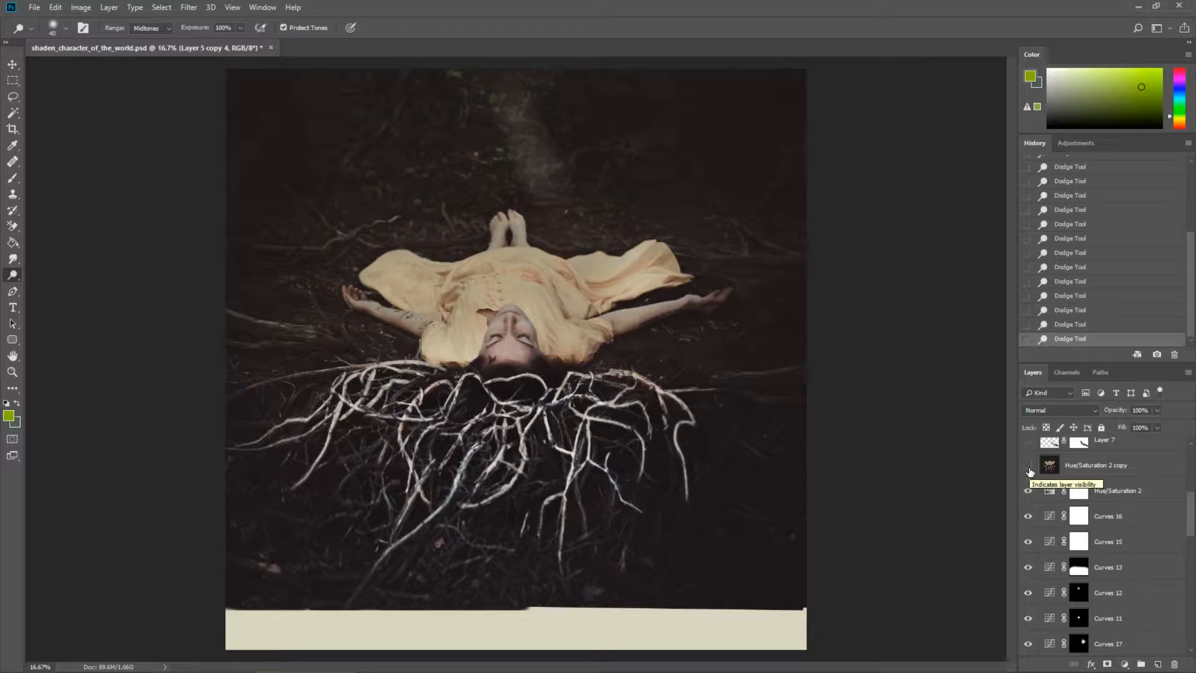
click(1028, 468)
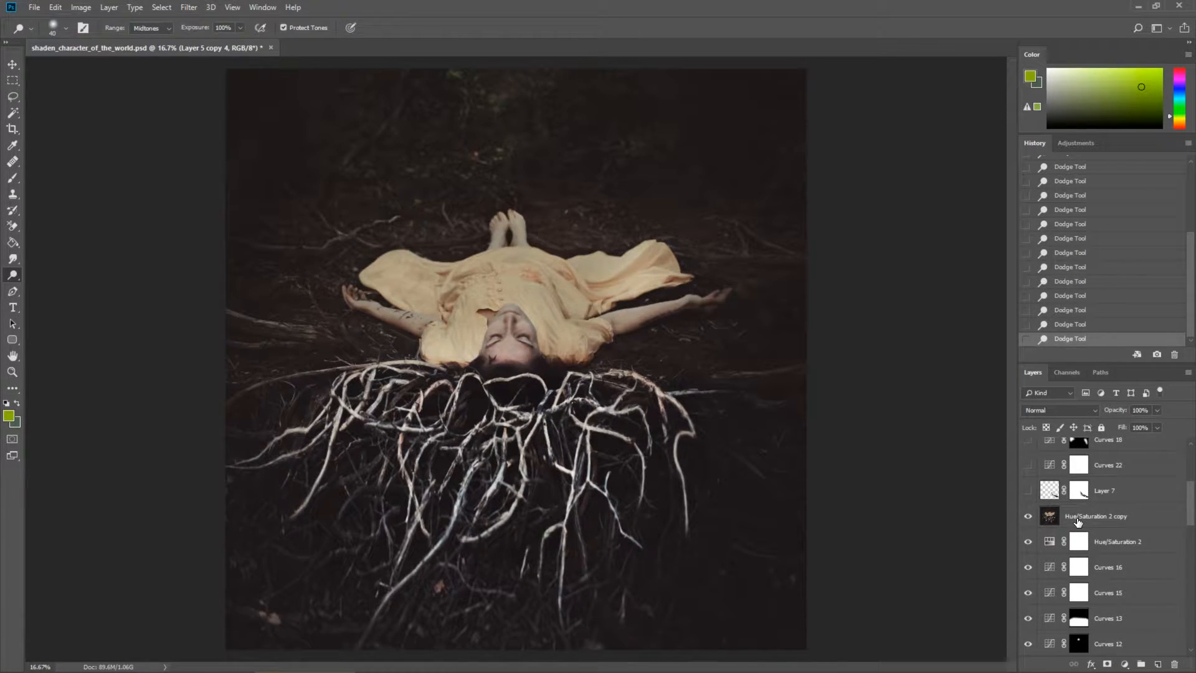
mouse_move(1094, 516)
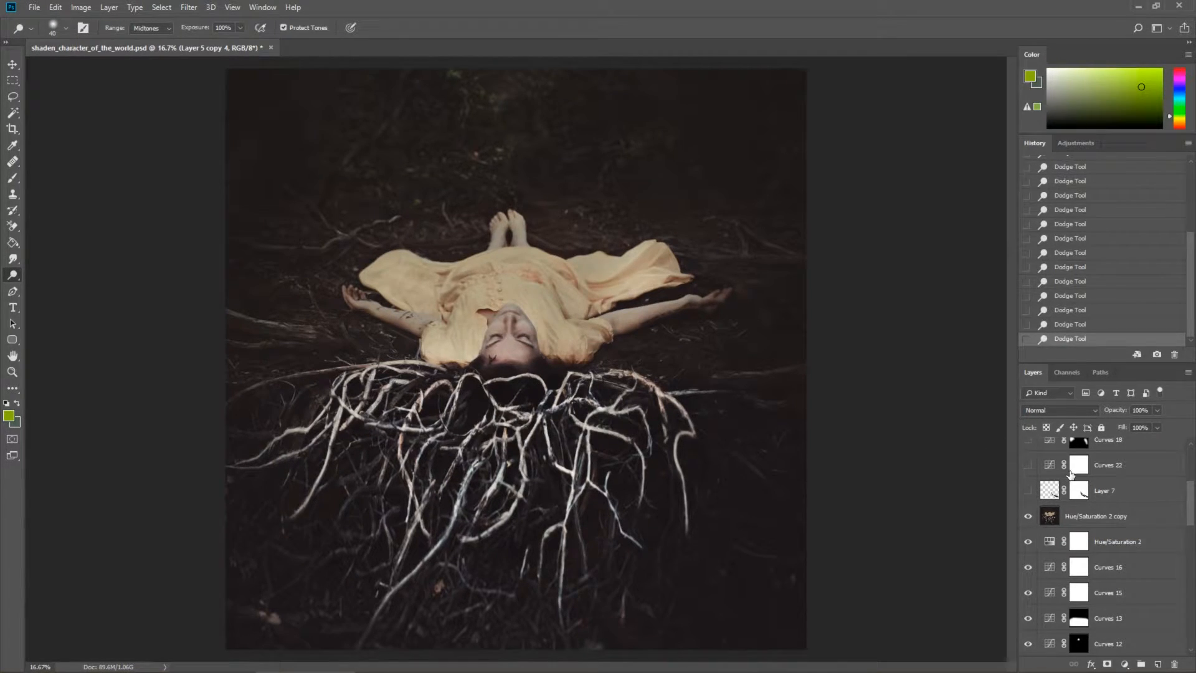
click(1028, 490)
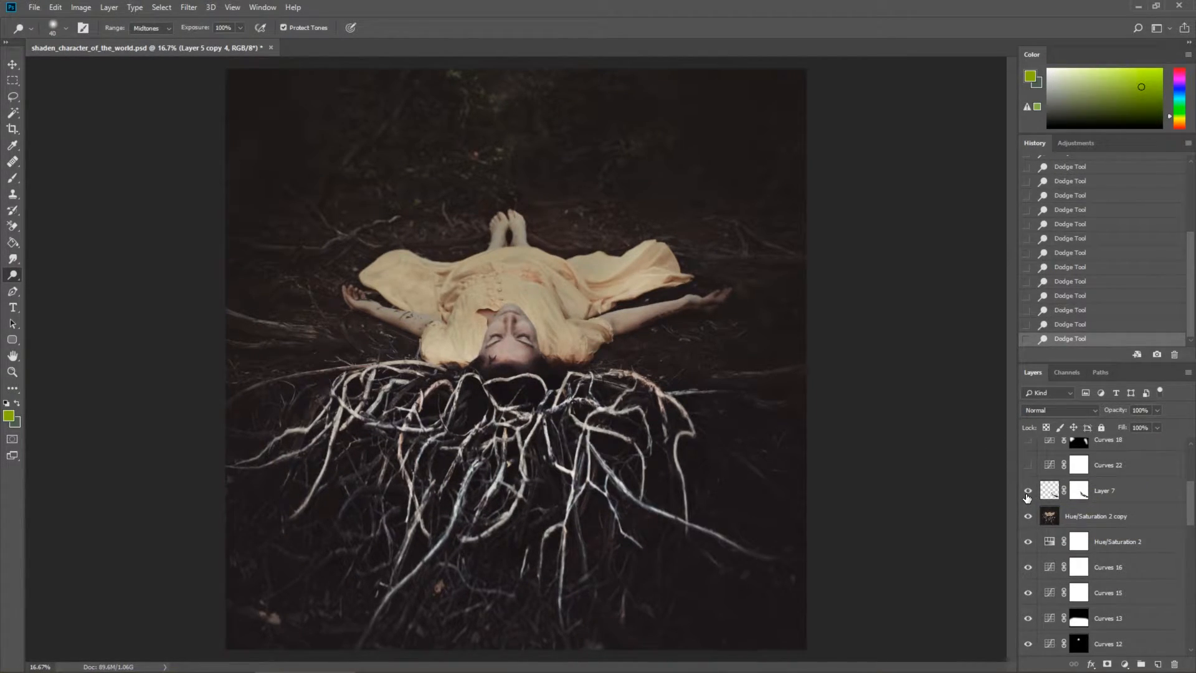